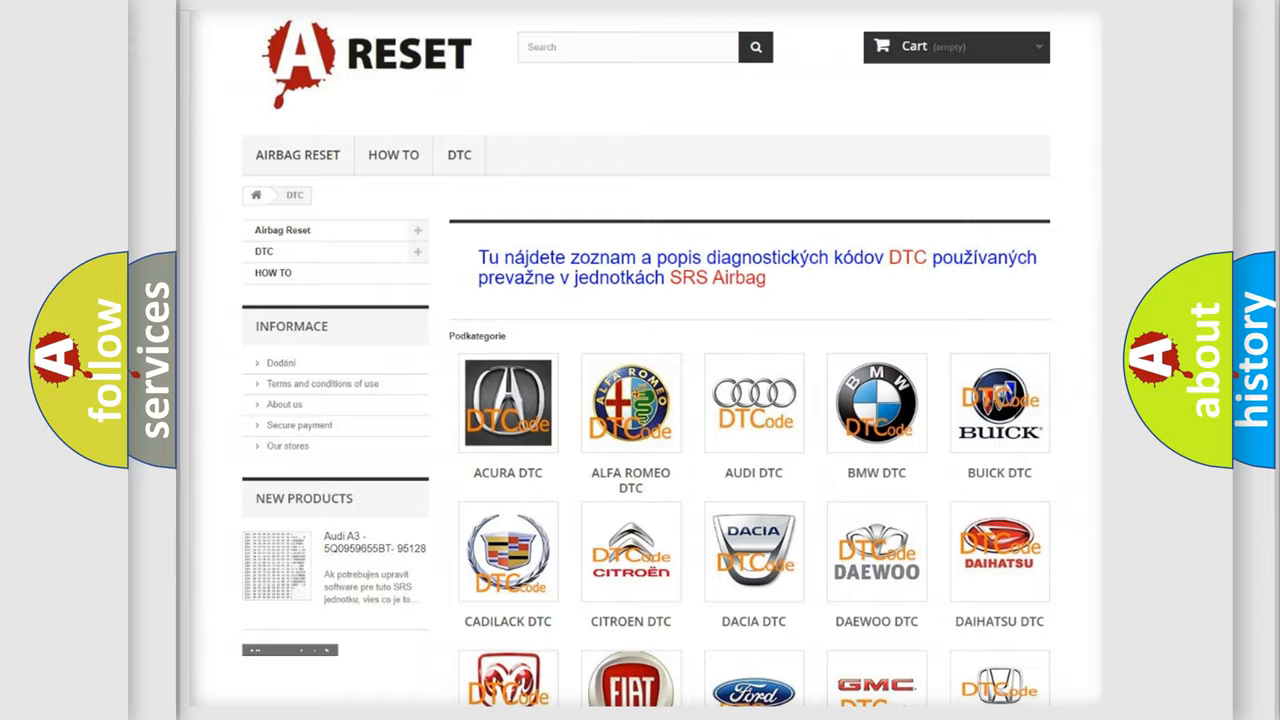
scroll("down", 3)
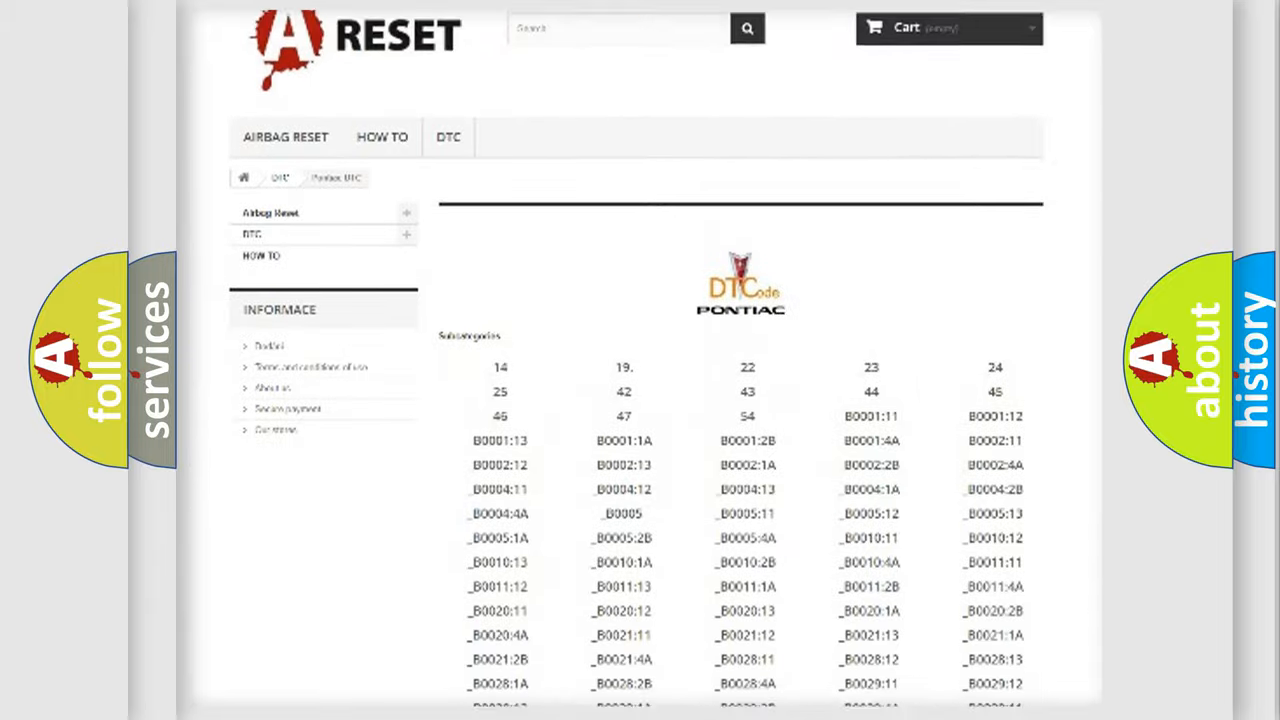
scroll("down", 3)
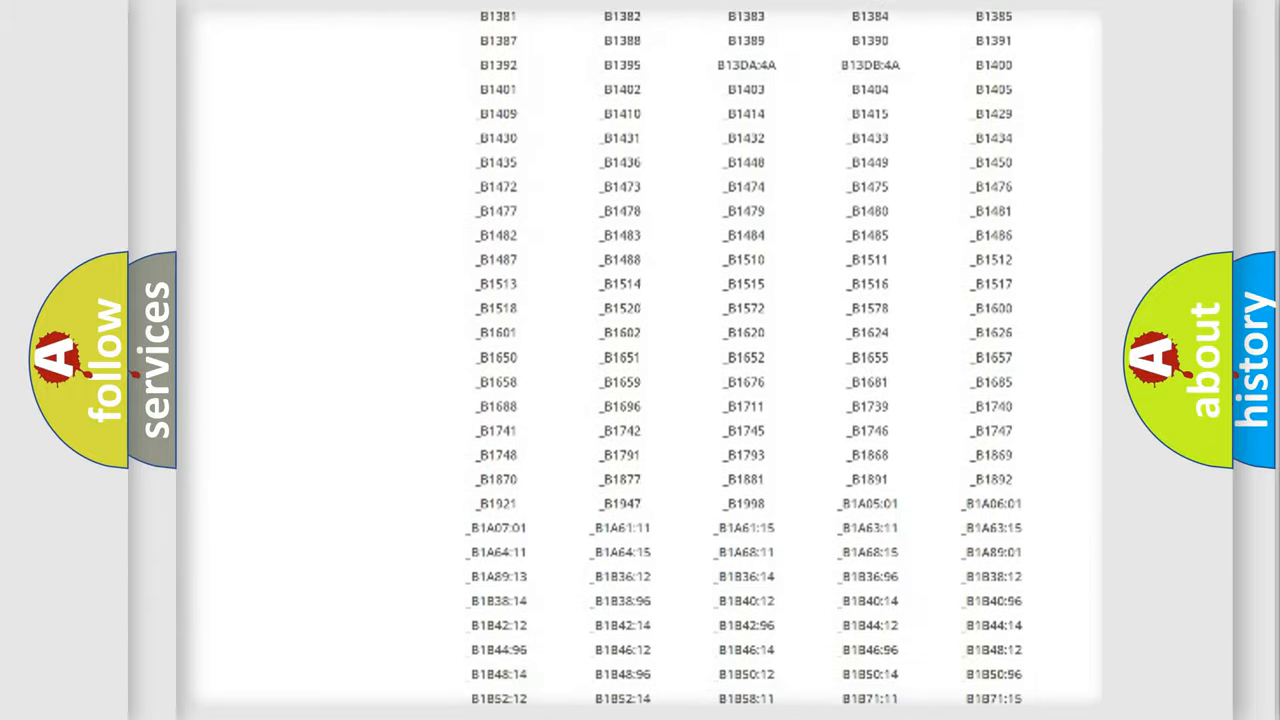